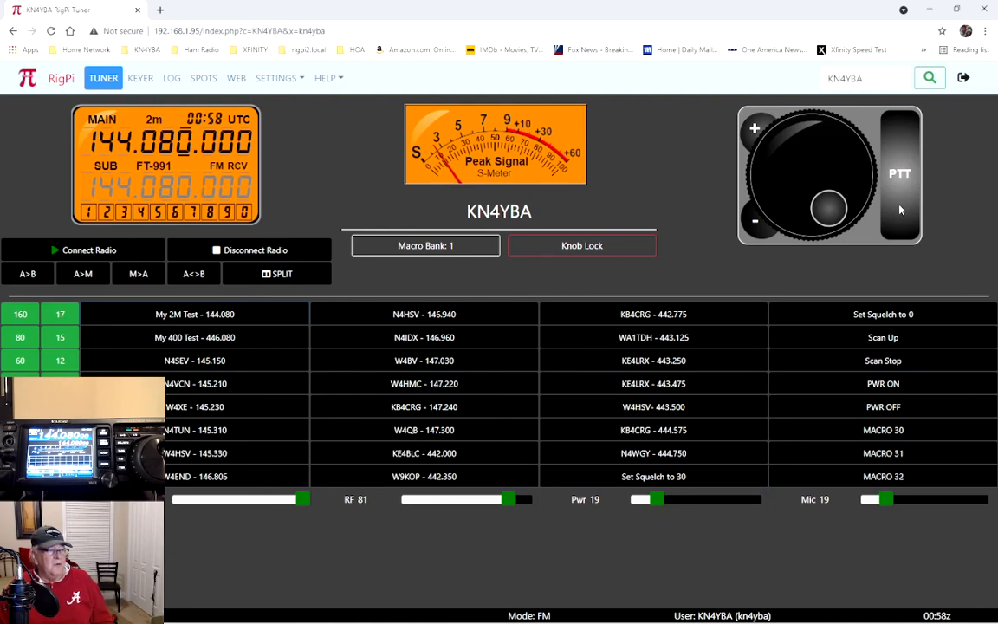
Run the 'Set Squelch to 30' and 'N4HSV - 146.940' macros on the FT-991.
{"action": "left_click", "coordinate": [653, 383]}
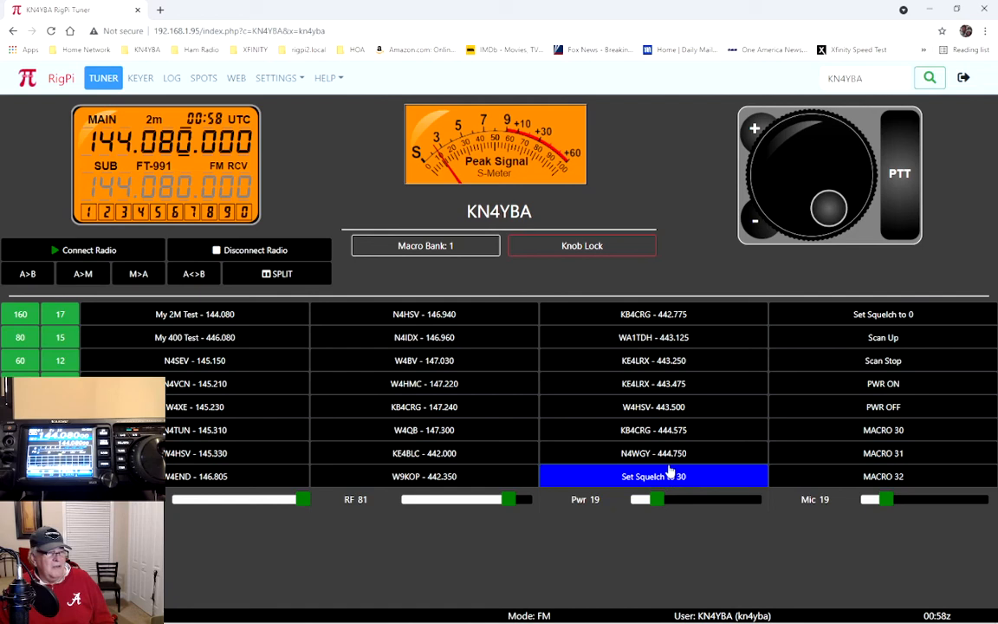
{"action": "left_click", "coordinate": [424, 314]}
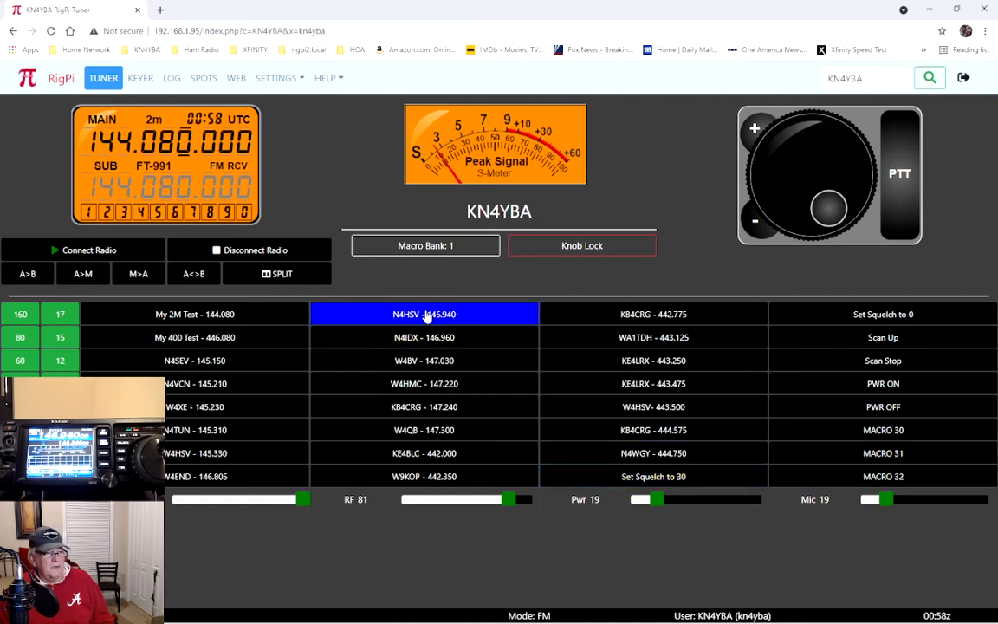